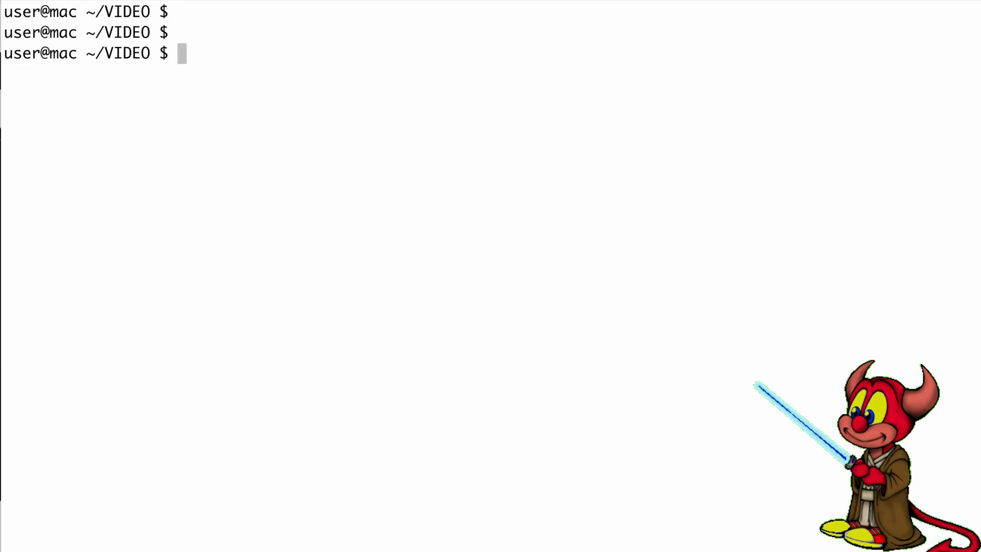
Step: Write frps.ini in vim with a [common] section, bind_port 4444 and a token
text(vim)
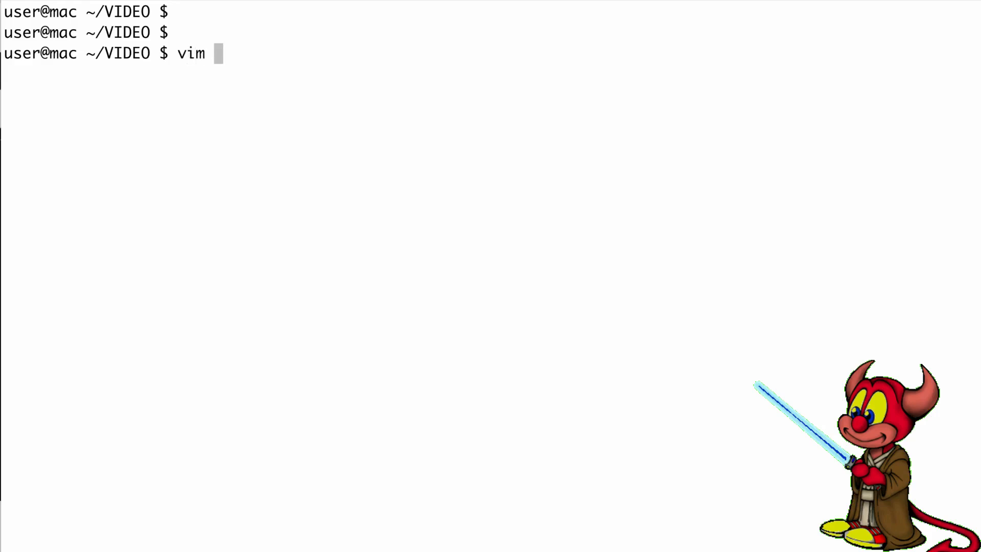
text(frps.i)
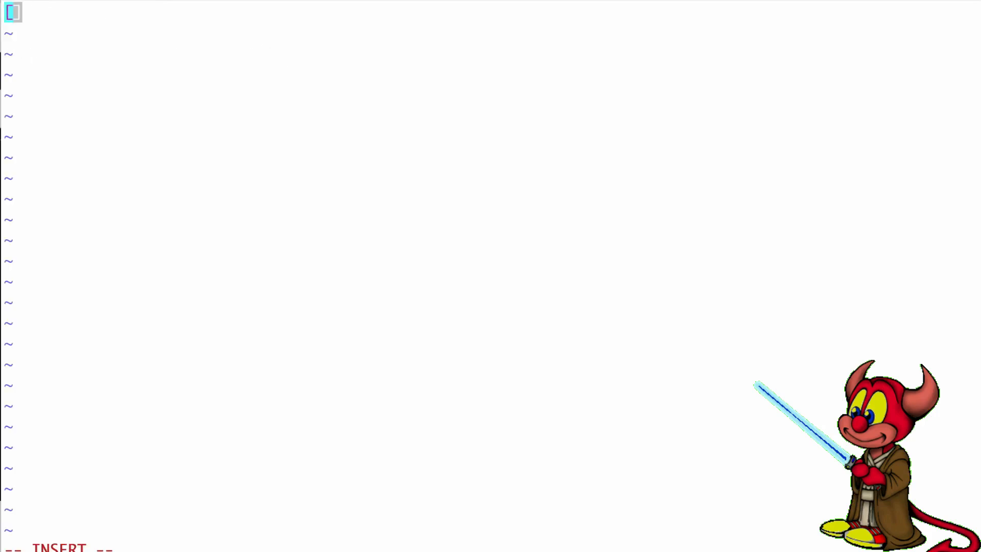
text([common])
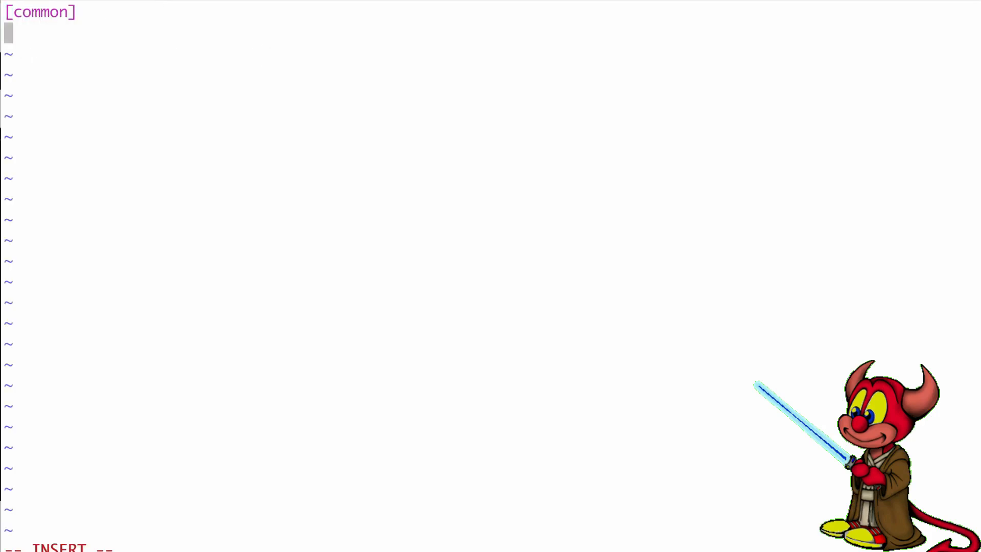
text(bind_pirt =)
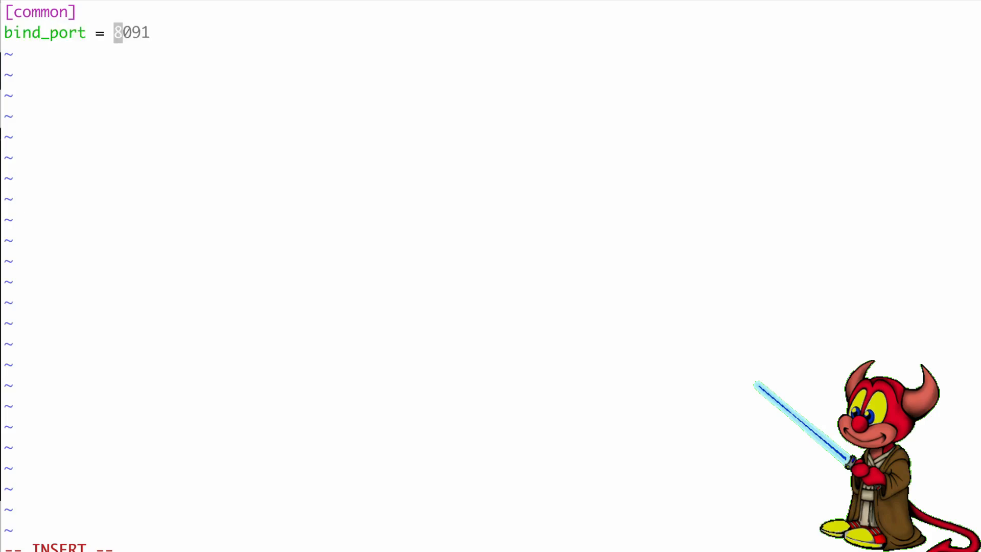
text(4444)
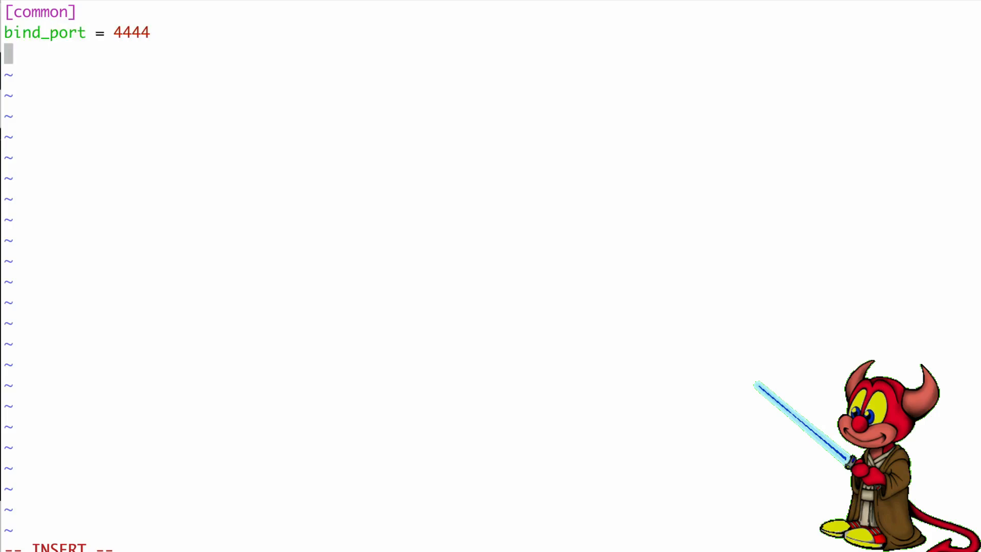
text(token)
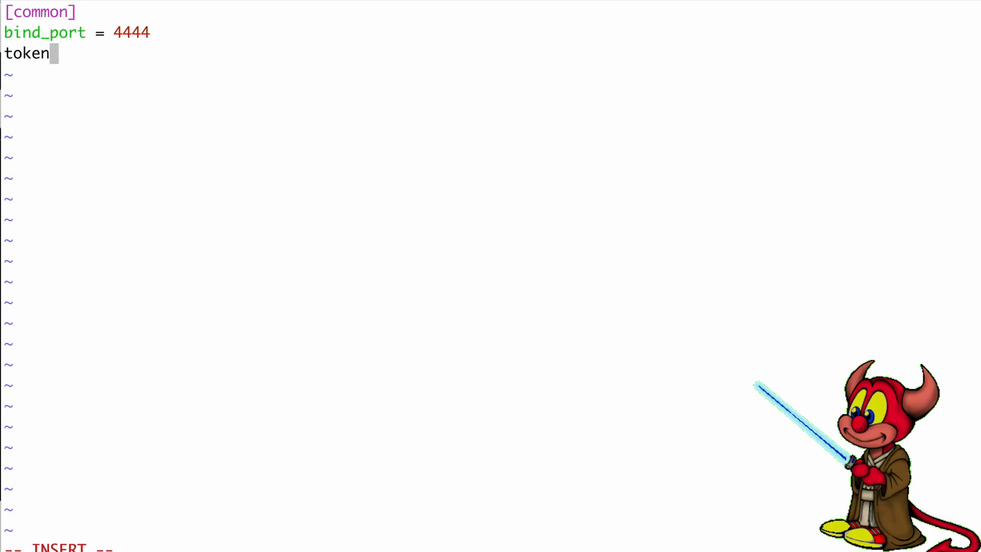
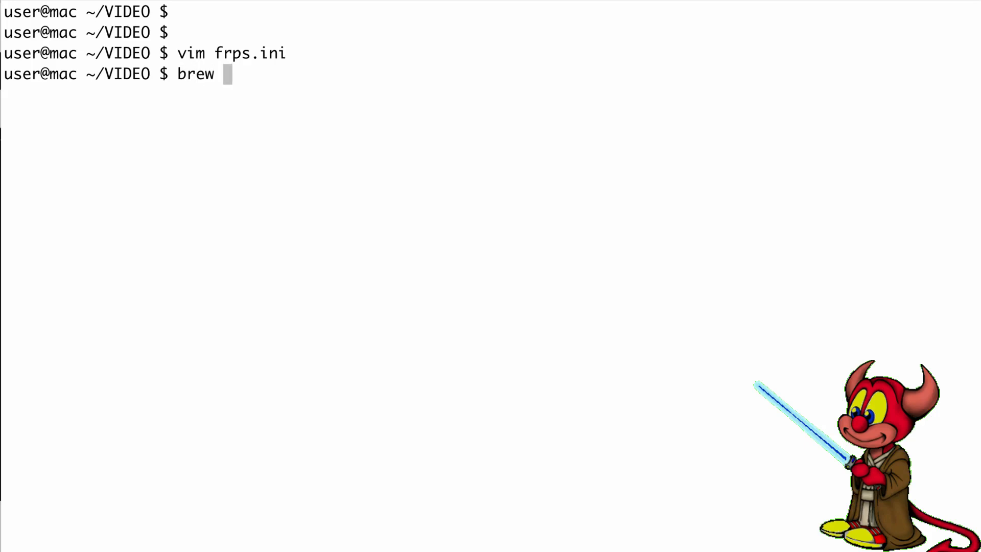
Step: Check that frps is installed and view its help with frps --h
text(install f)
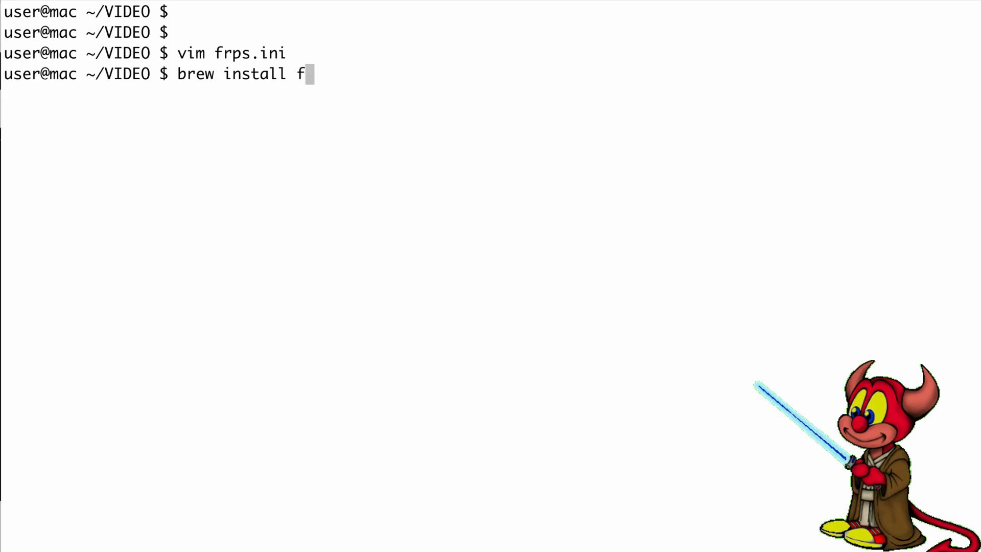
text(rps)
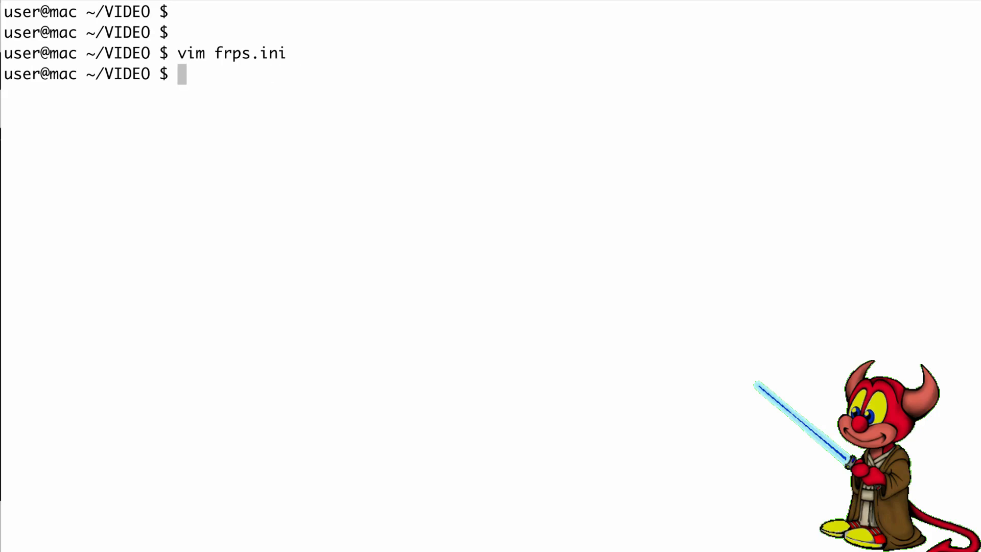
text(frps --h)
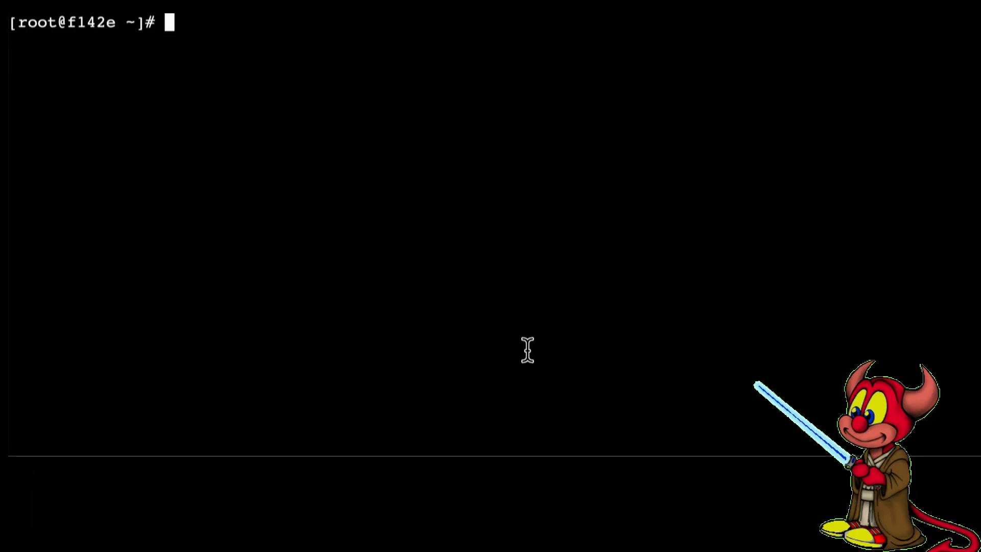
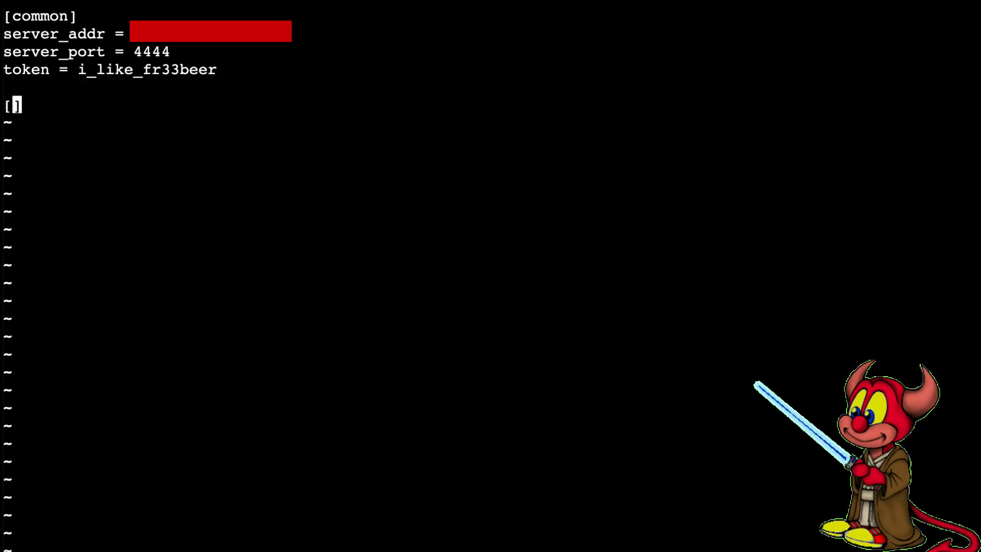
Step: Add a [reverse_http] section with local_ip 127.0.0.1, local_port 8000 and a remote_port
text(rev)
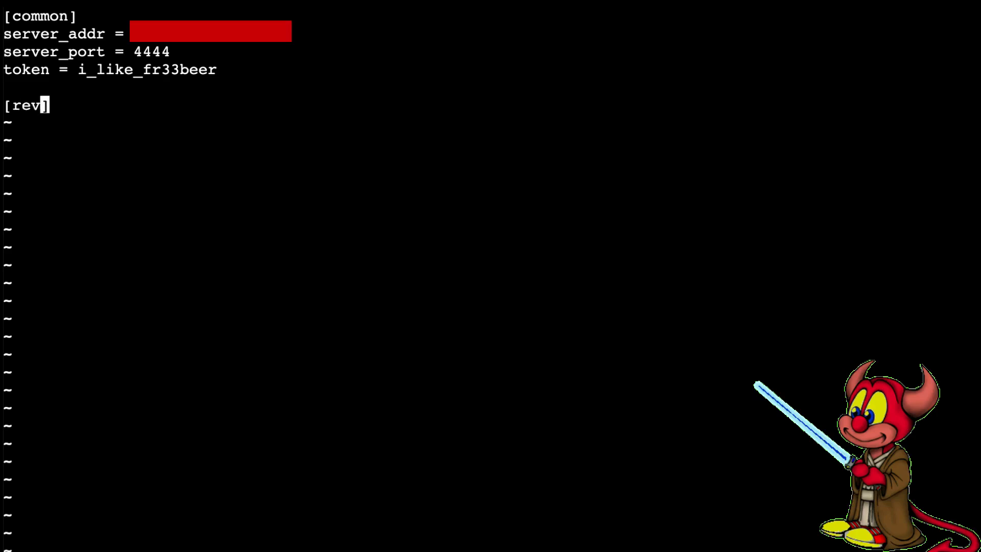
text(erse_http)
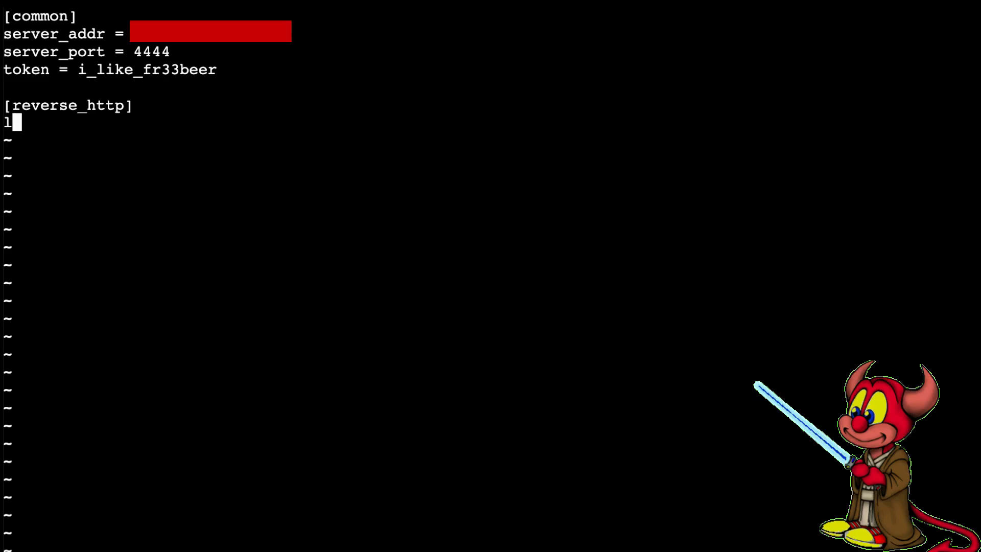
text(ocal_i)
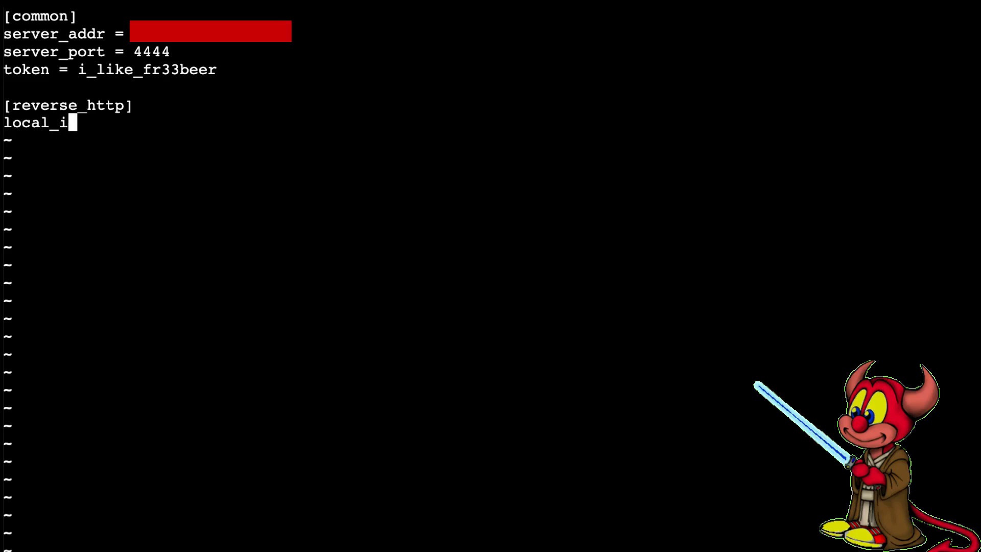
text(p = 127.0.0)
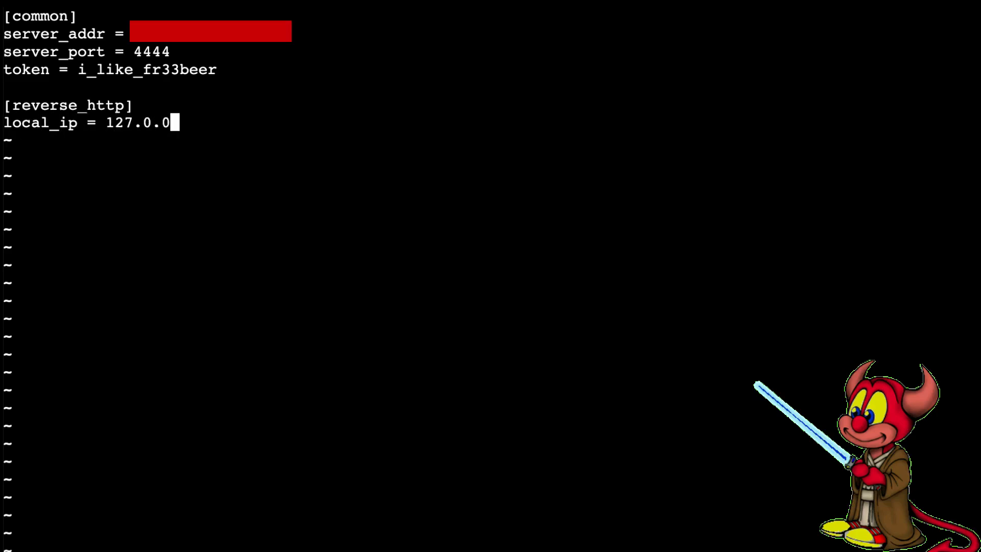
text(.1)
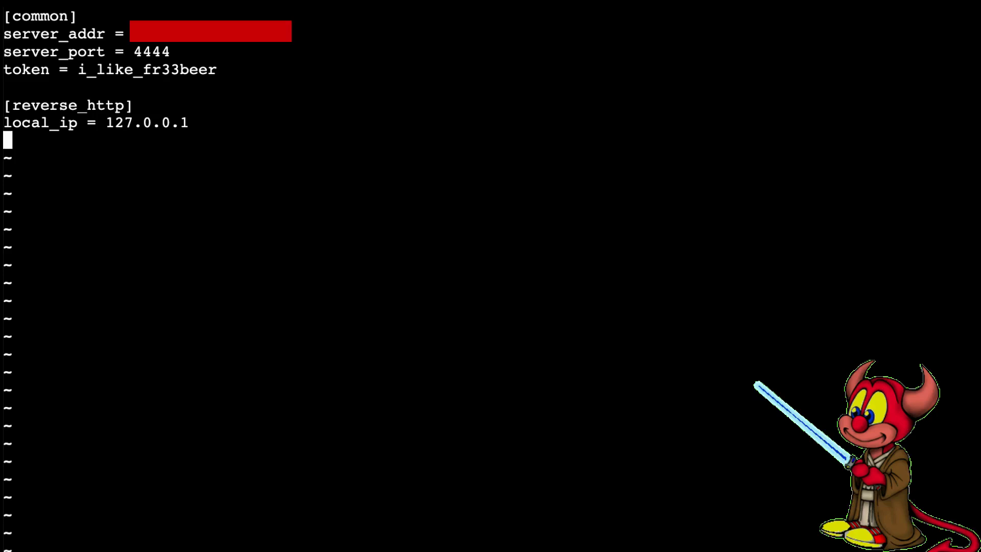
text(local_port)
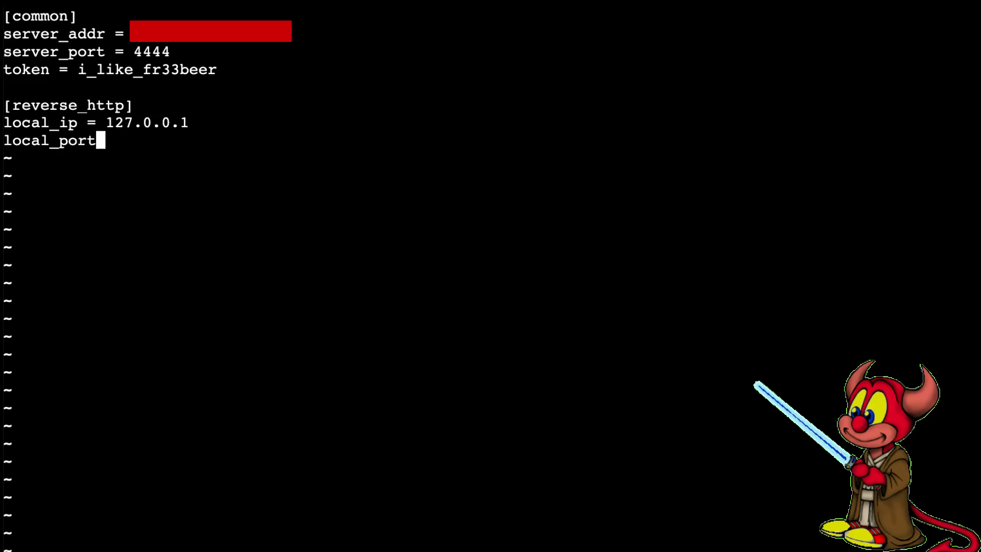
text(= 8000)
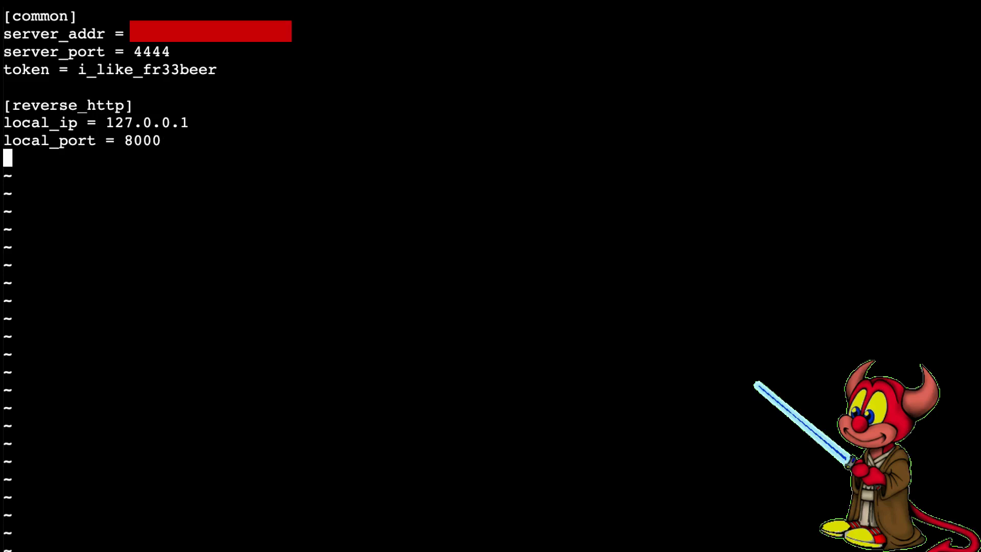
text(remote)
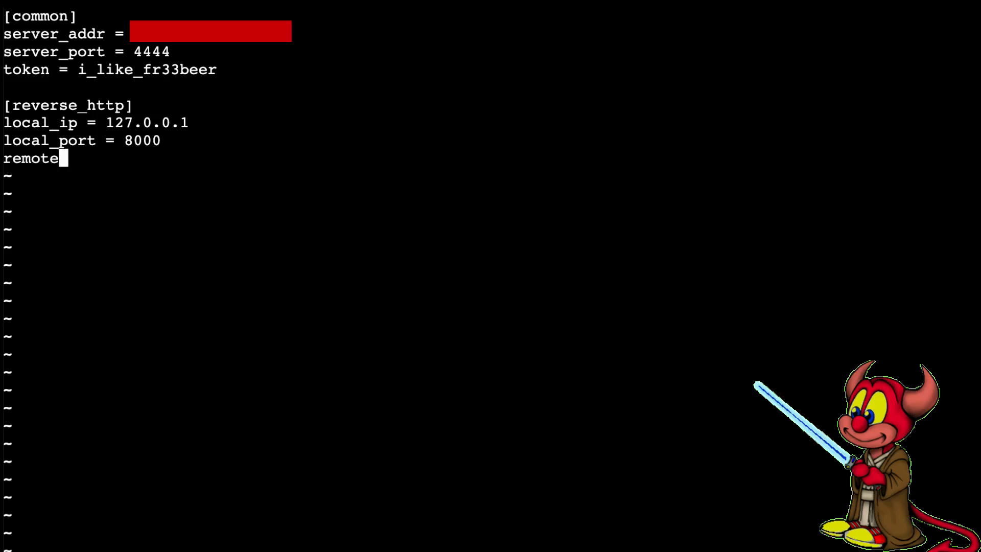
text(_port = 80)
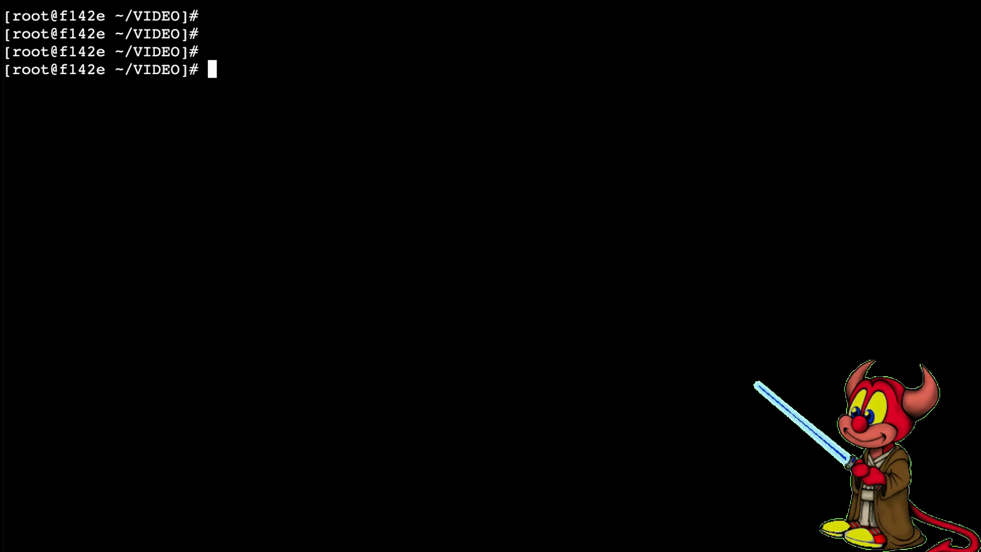
Step: Fetch copyparty-sfx.py from GitHub and run it with python3 in the background on port 8000
text(fetch https://github.com/9001/copyparty/releases/latest/download/copyparty-sfx.py)
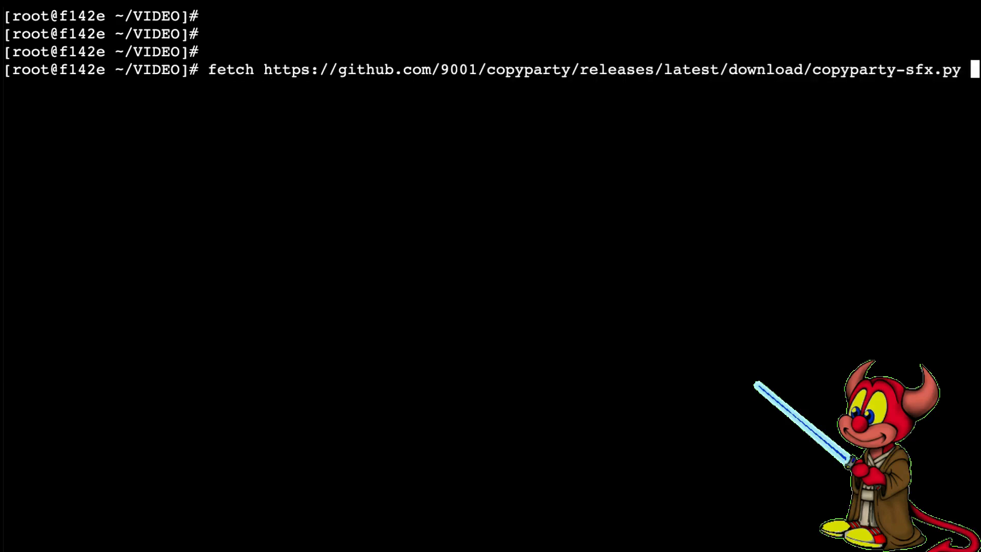
key(Return)
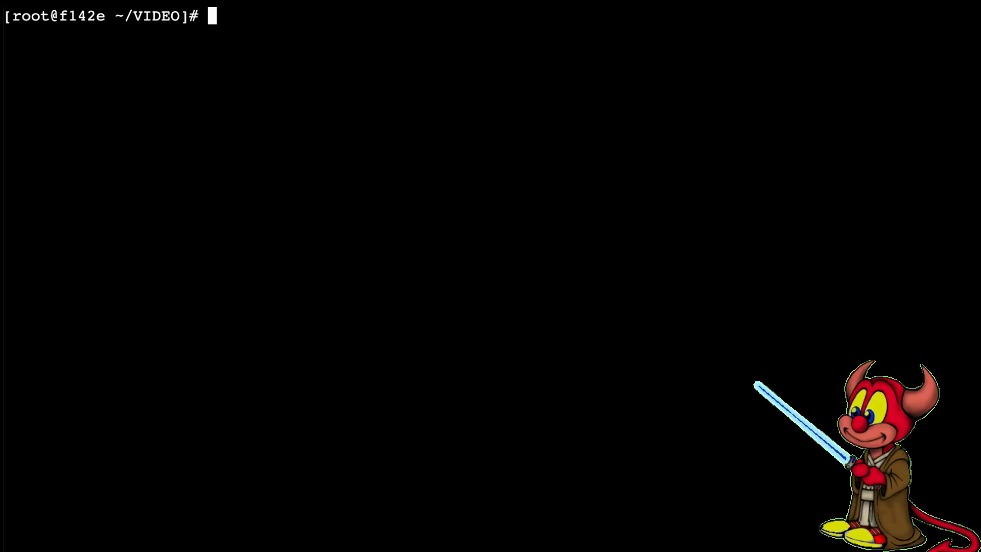
text(python3 copyparty-sfx.py)
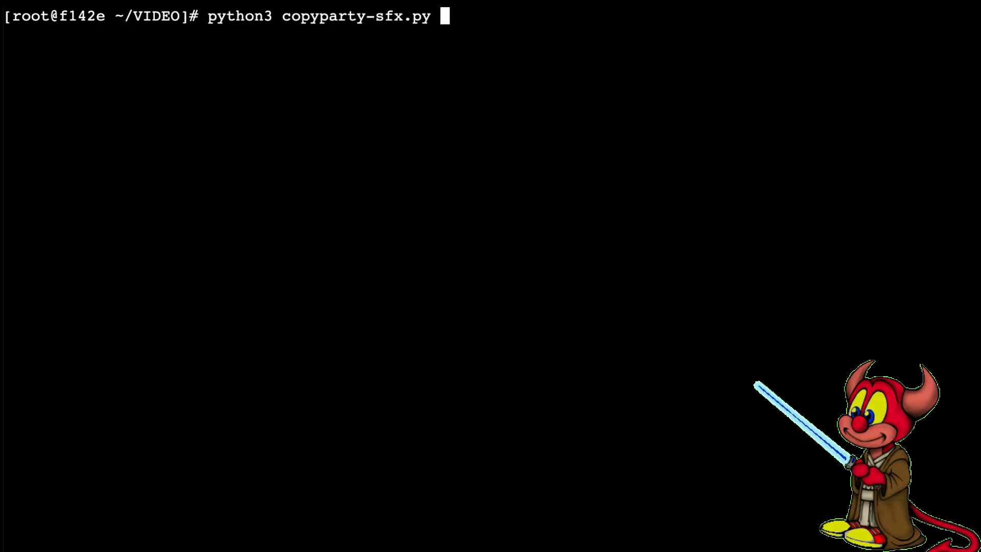
text(-p 8000)
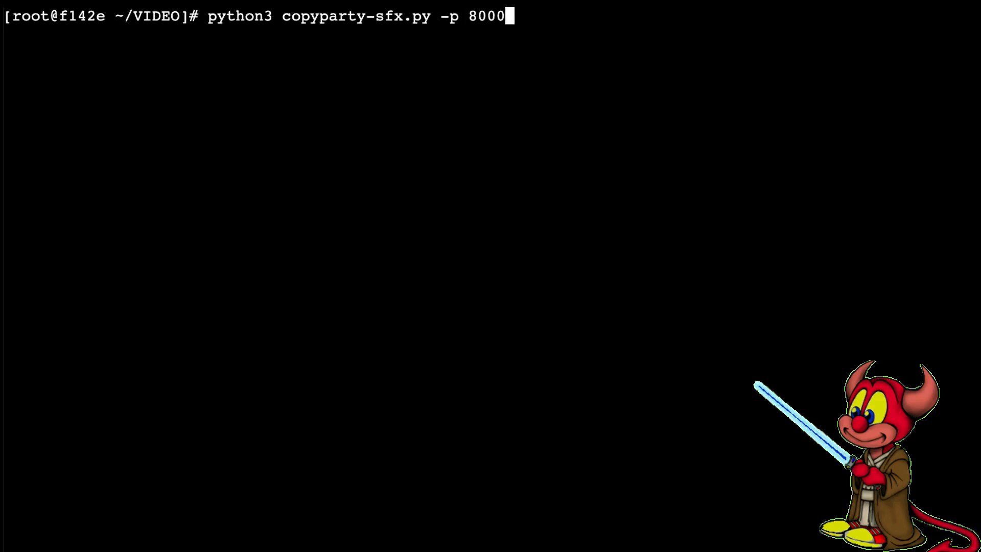
text(&)
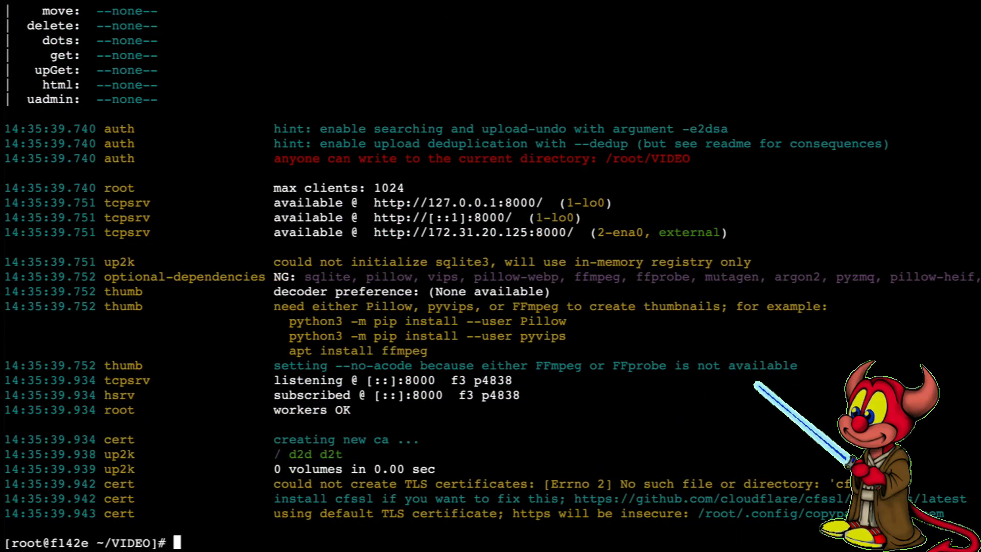
key(Enter)
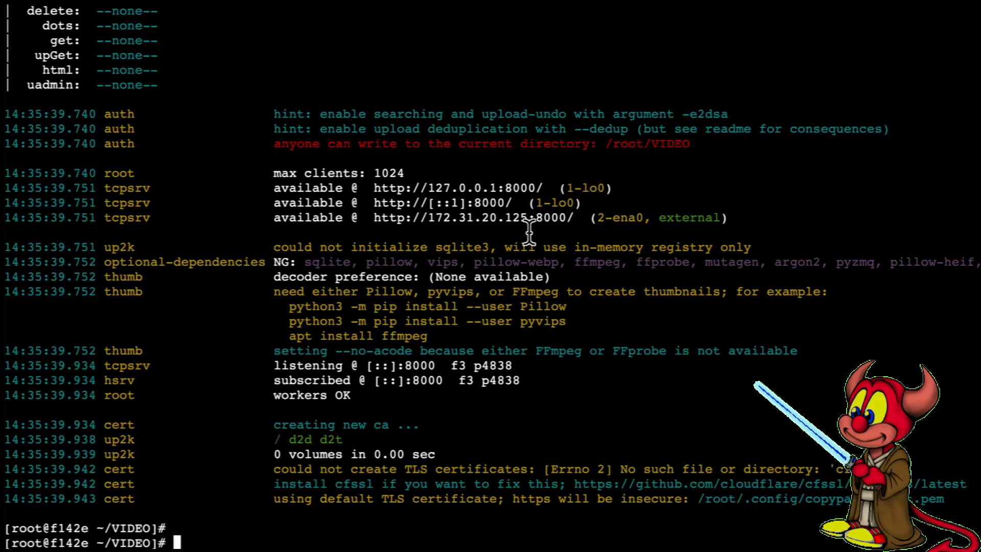
mouse_move(628, 332)
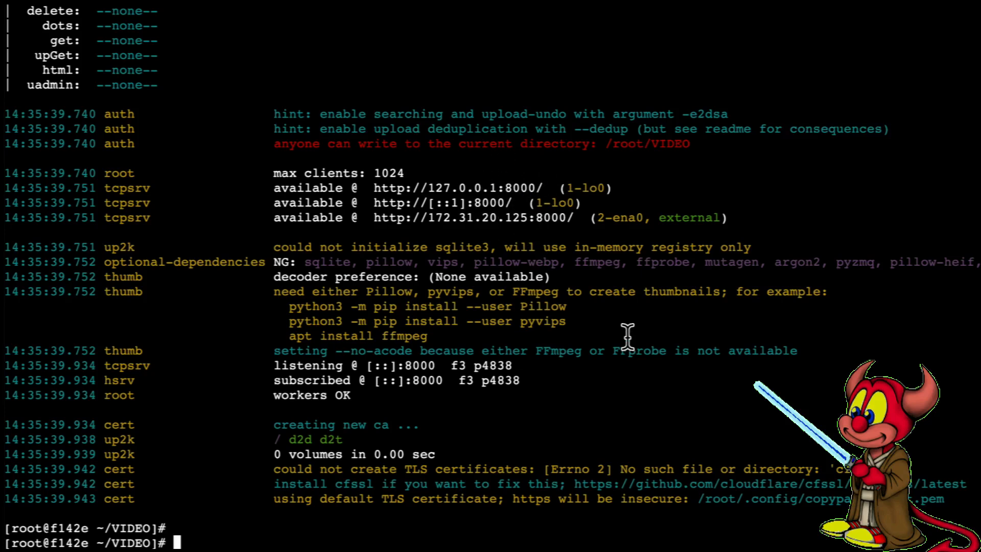
mouse_move(632, 329)
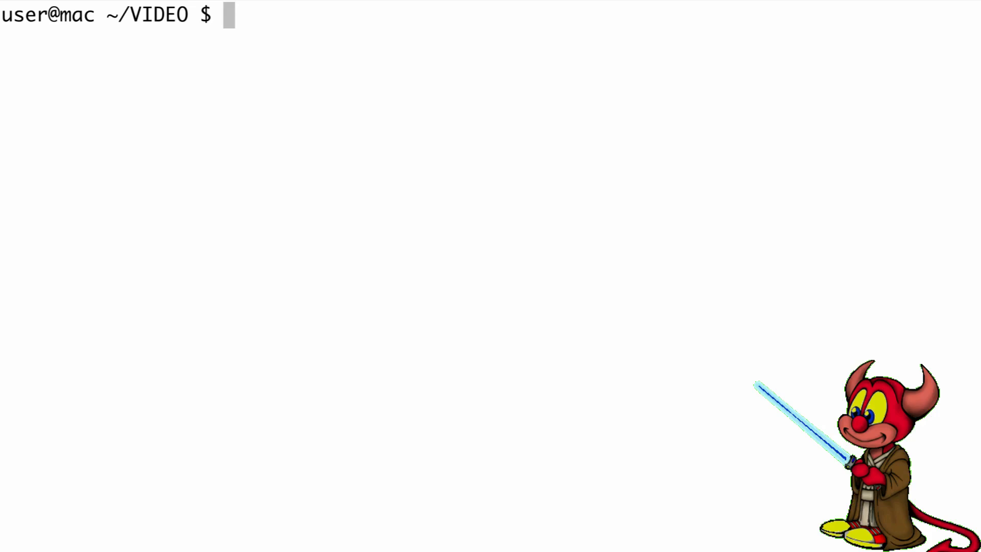
Step: Launch the frp server using frps -c frps.ini
text(fr)
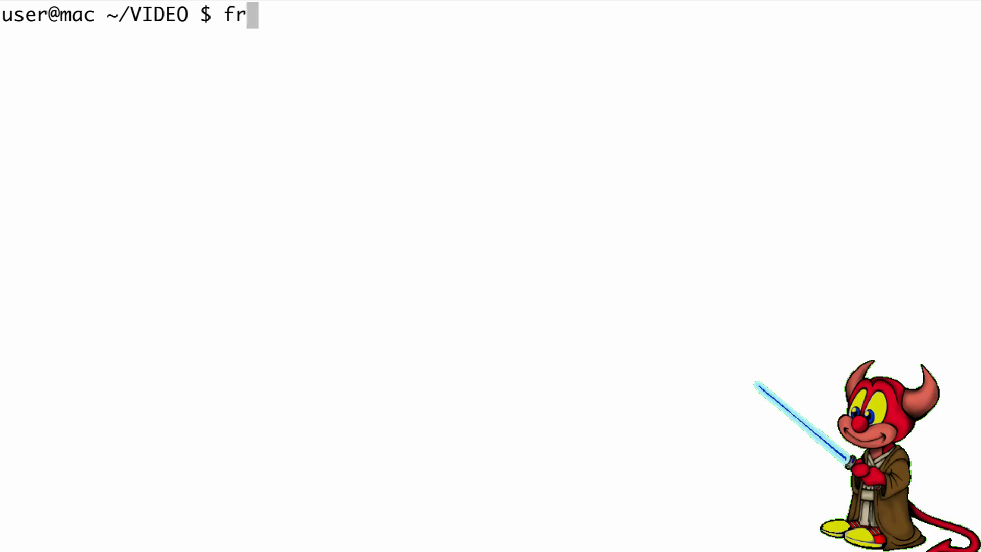
text(ps -c)
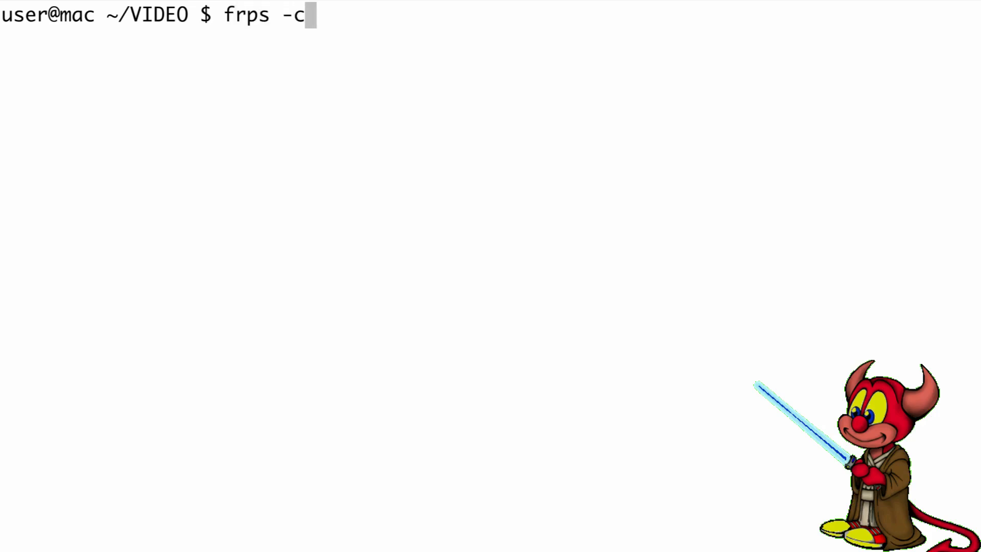
text(frps.ini)
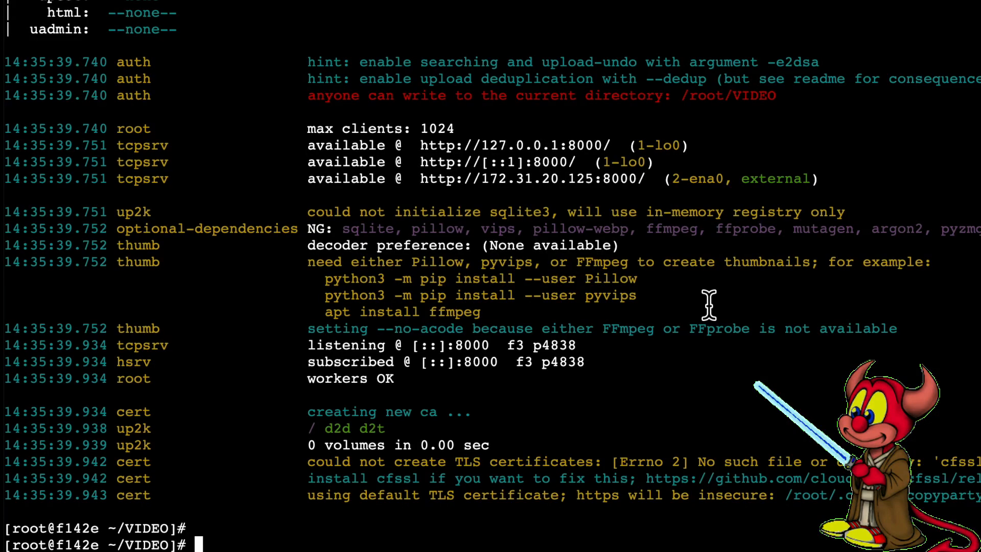
Step: Launch the frp client using frpc -c frpc.ini to connect the tunnel
text(frp)
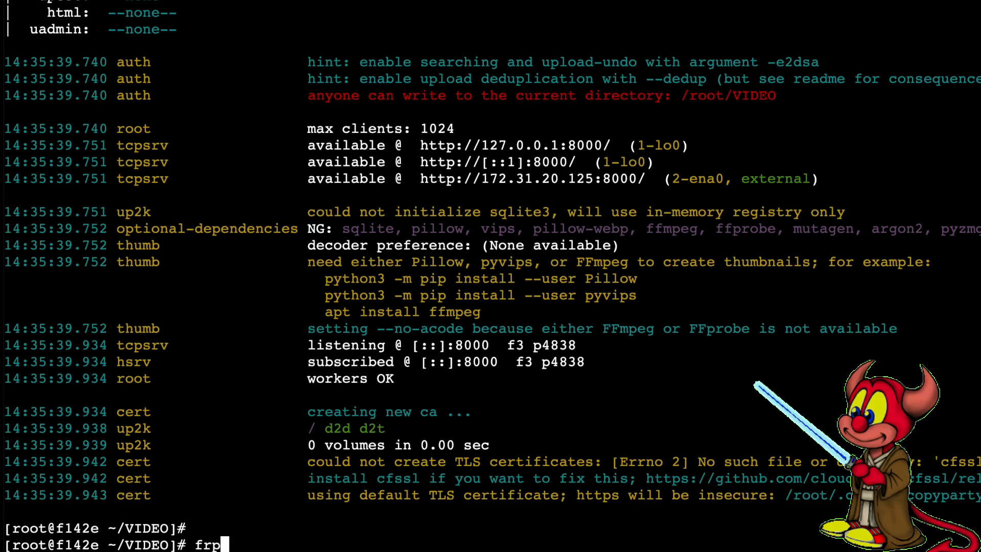
text(c -c)
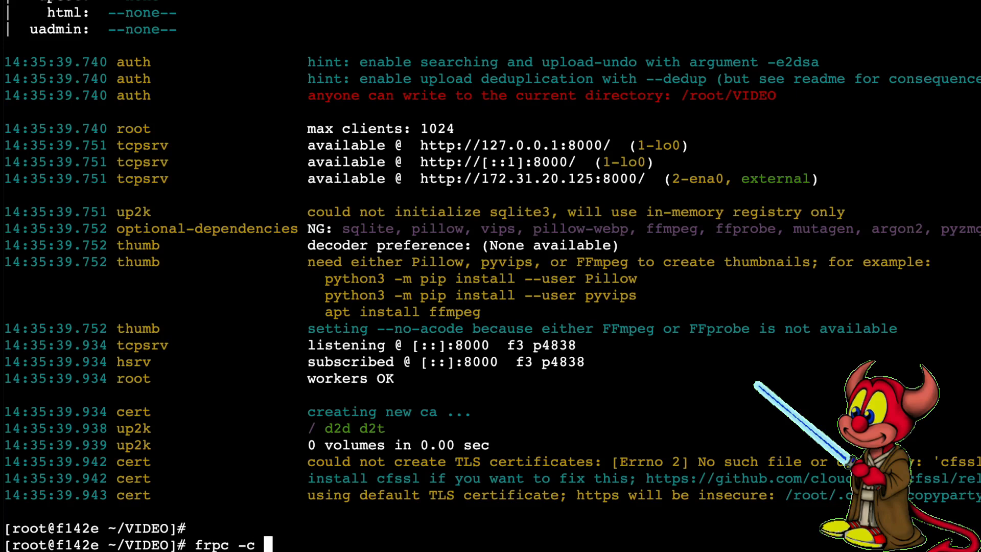
text(frpc.ini)
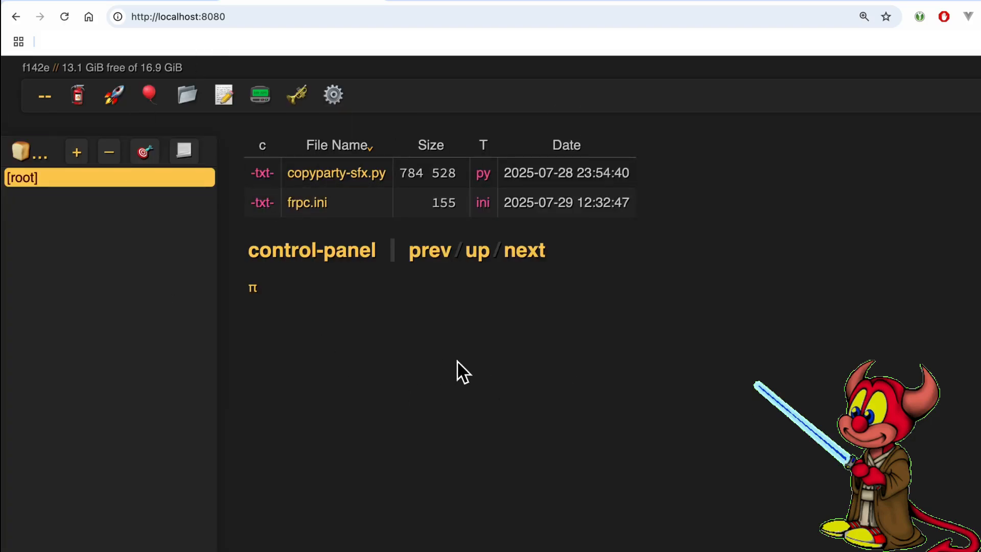
mouse_move(460, 346)
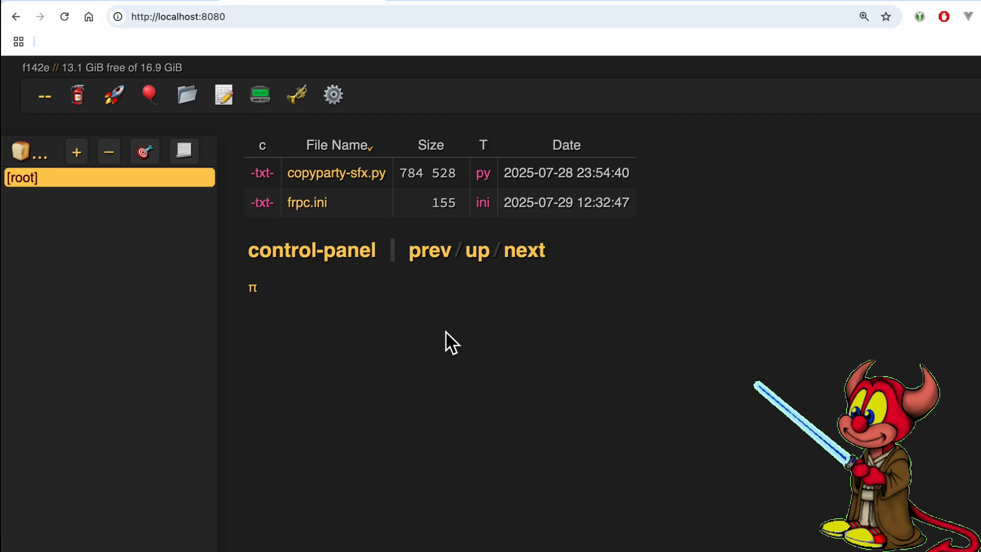
mouse_move(342, 329)
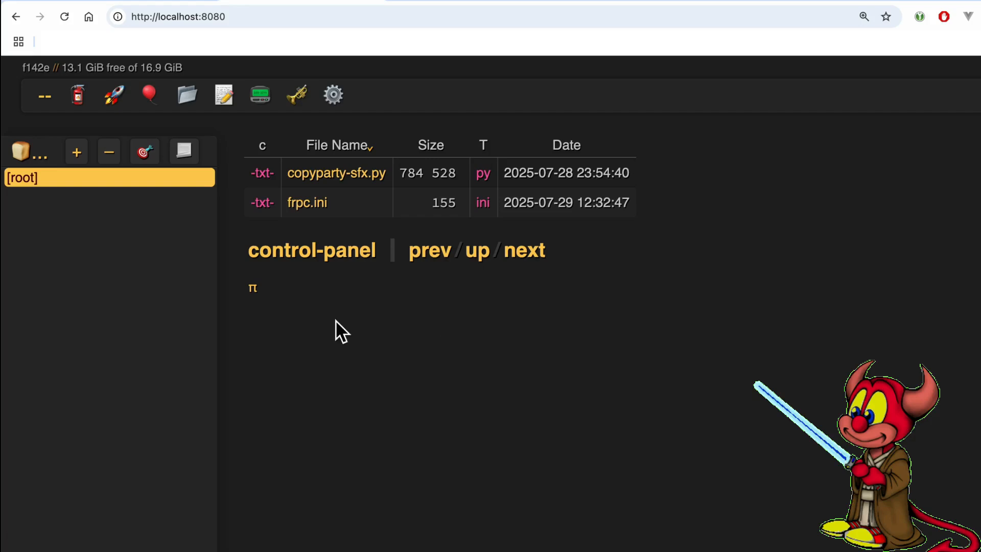